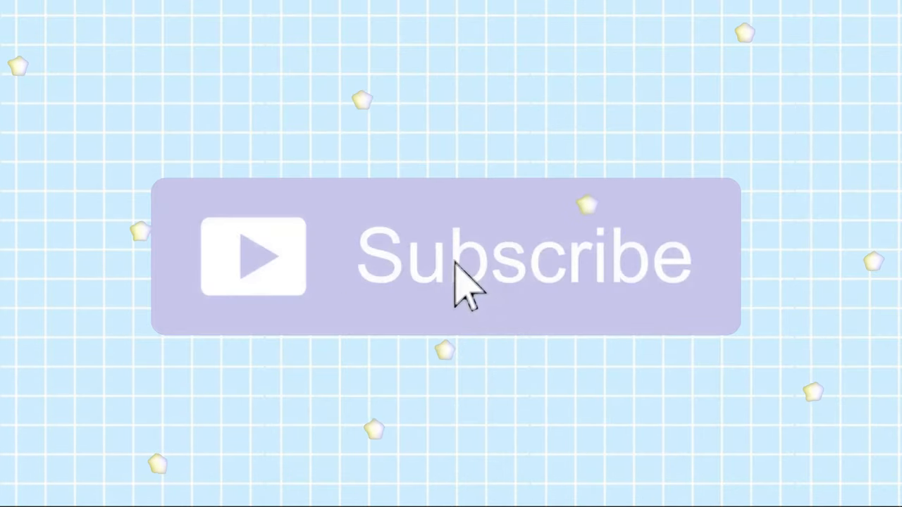
{"action": "mouse_move", "coordinate": [522, 355]}
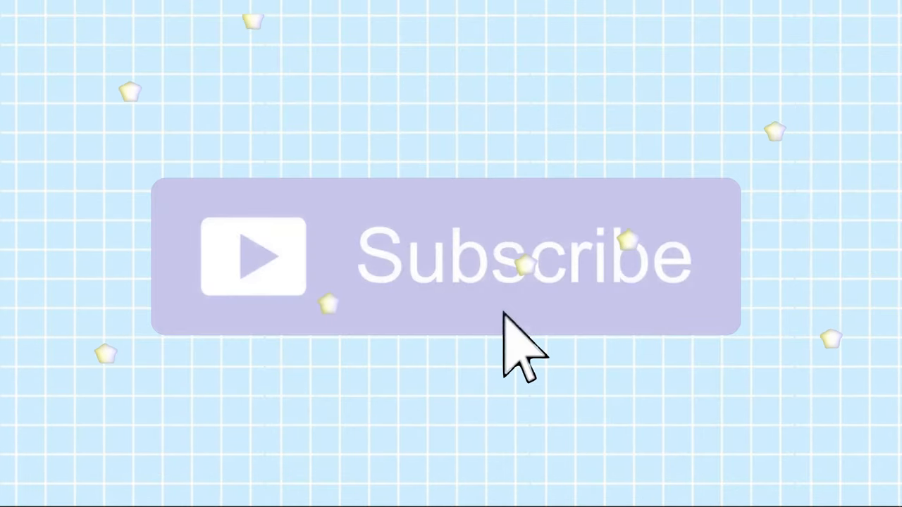